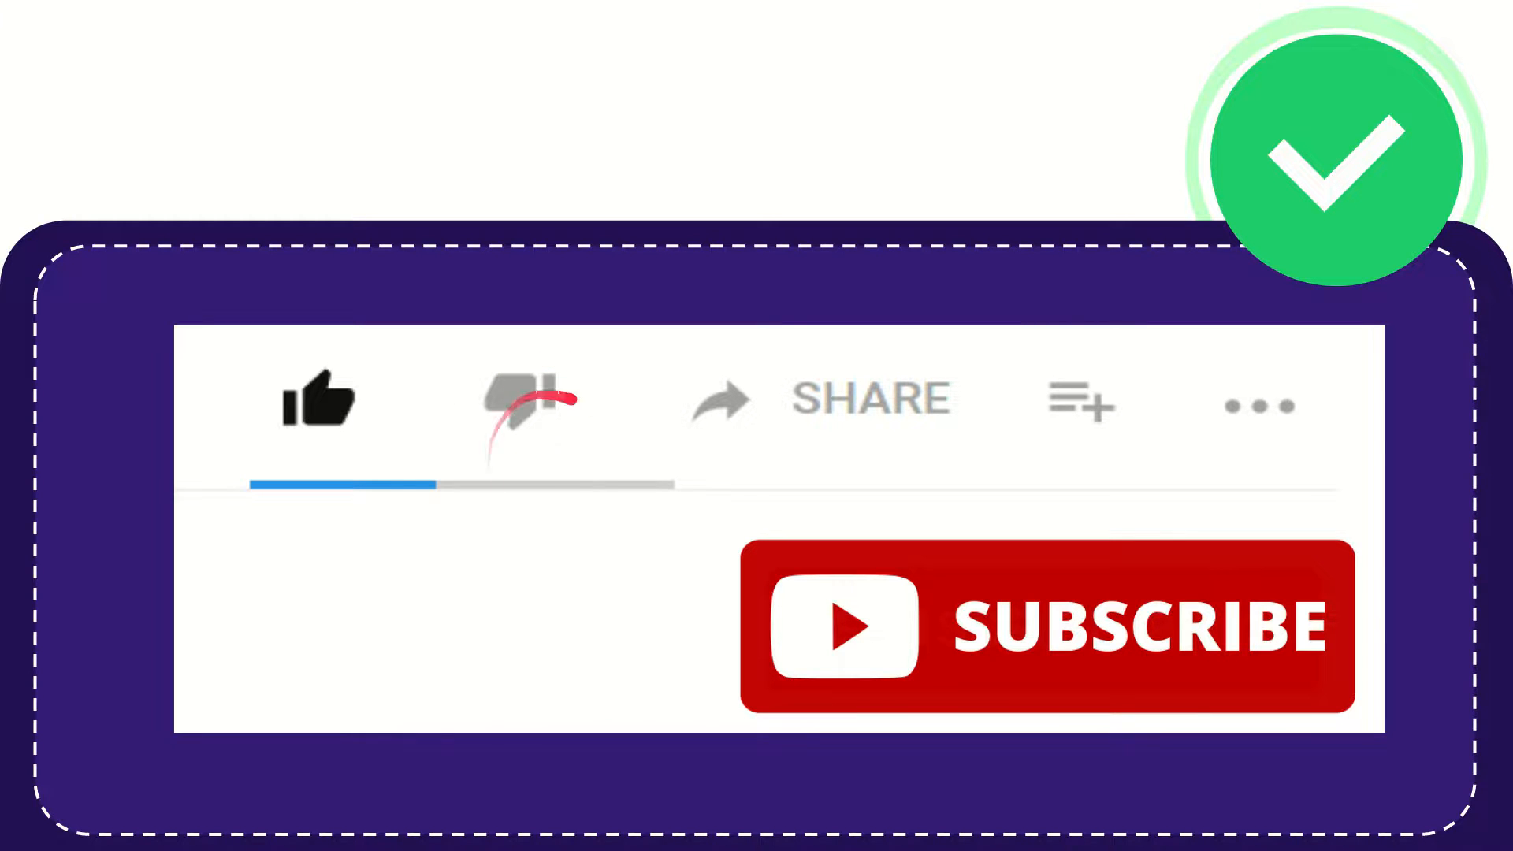
{"action": "left_click", "coordinate": [521, 401]}
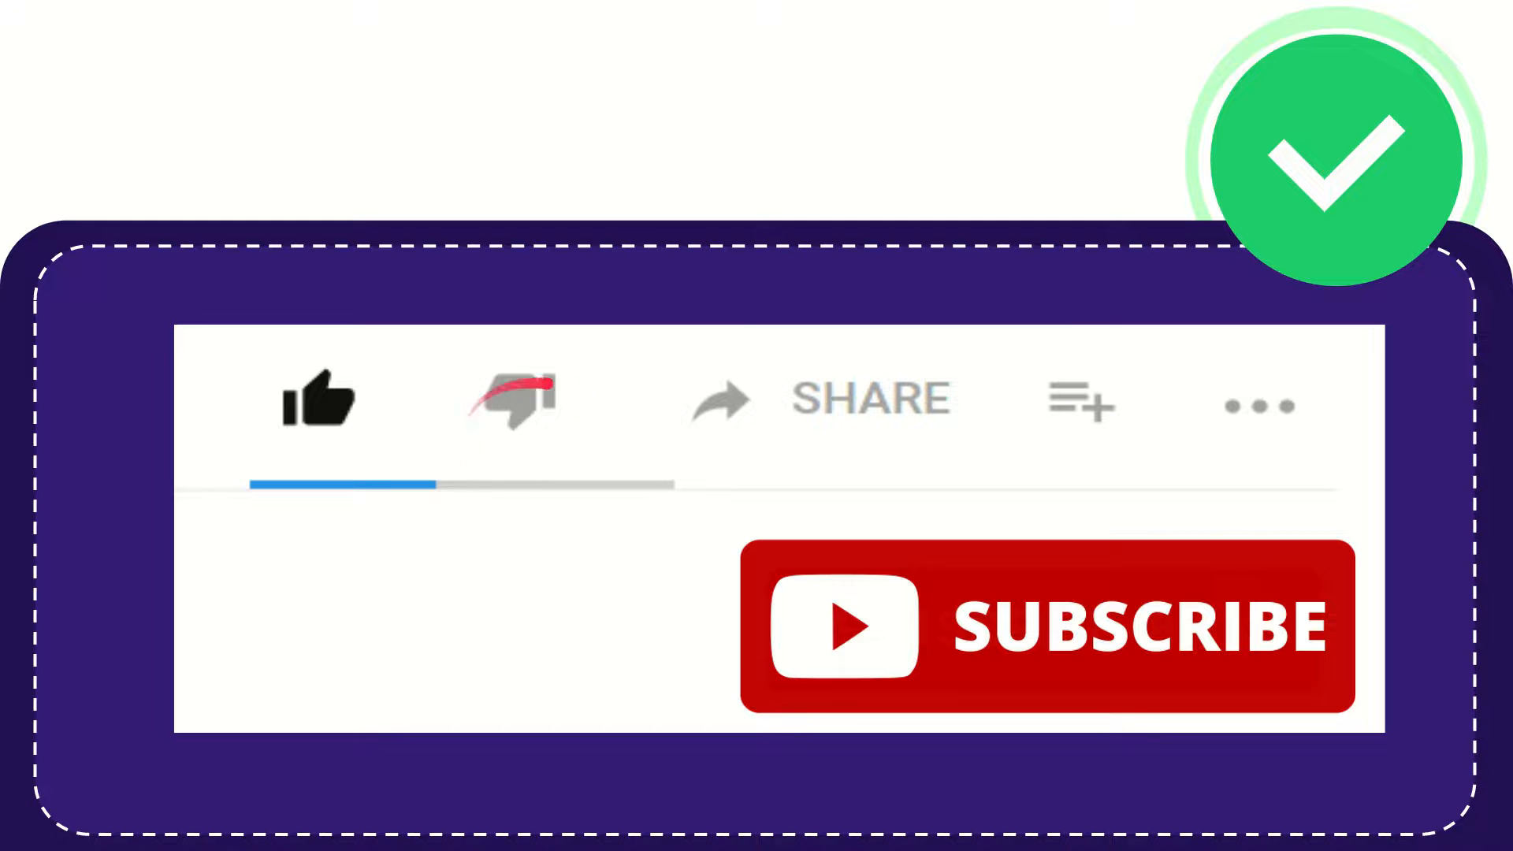
{"action": "left_click", "coordinate": [514, 400]}
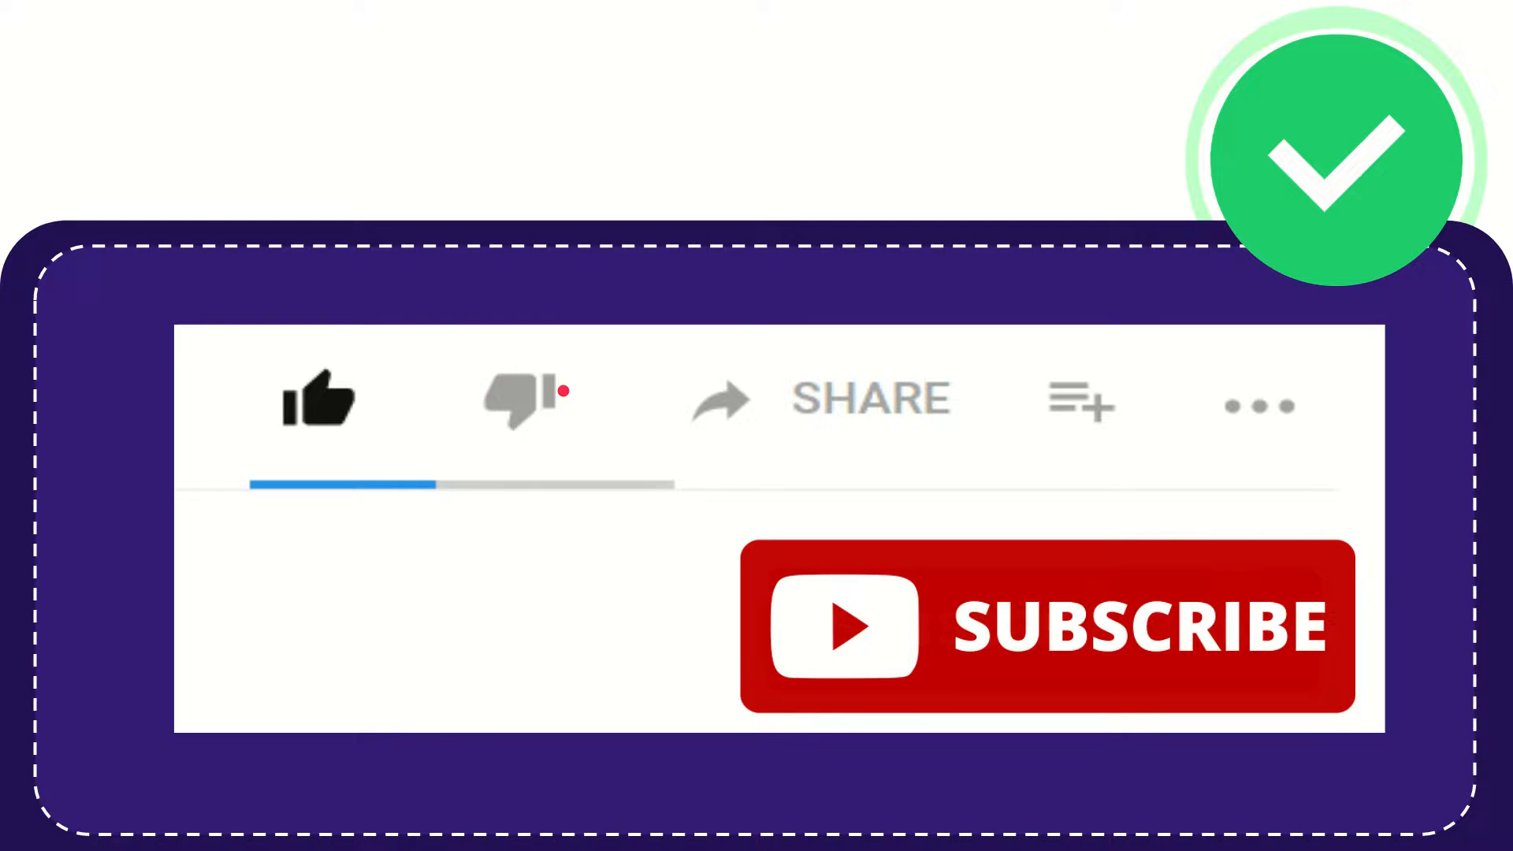